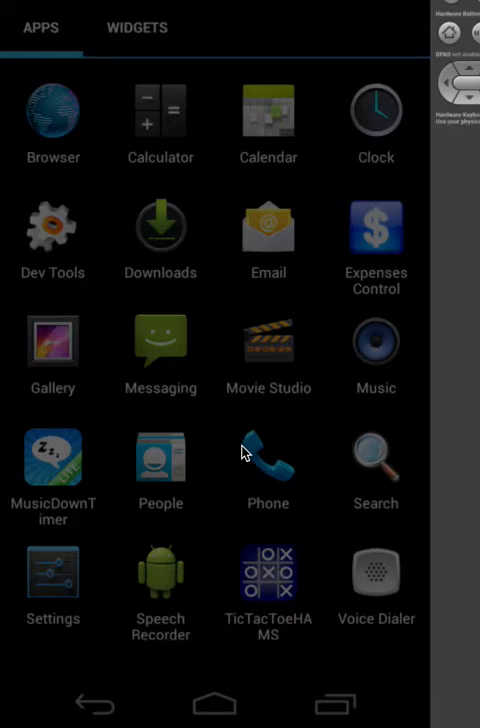
mouse_move(332, 296)
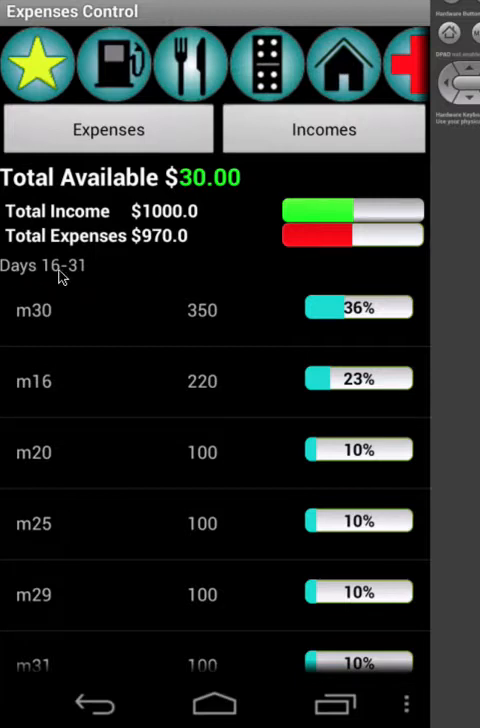
mouse_move(156, 492)
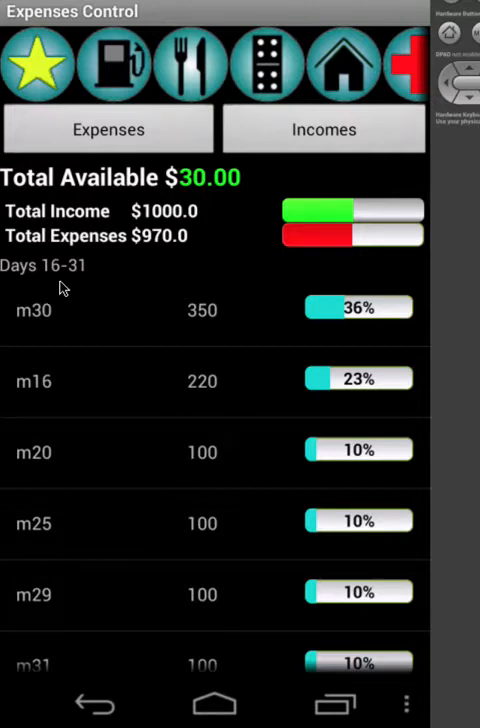
mouse_move(400, 712)
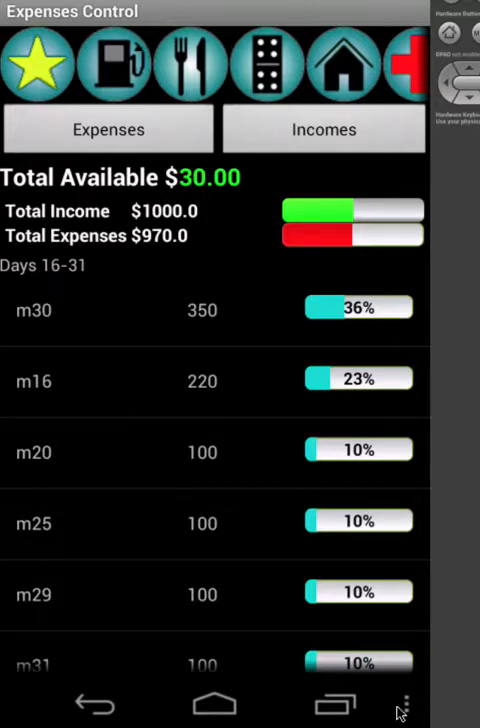
- Open Preferences from the menu and bring up the main-screen filter choices
left_click(404, 702)
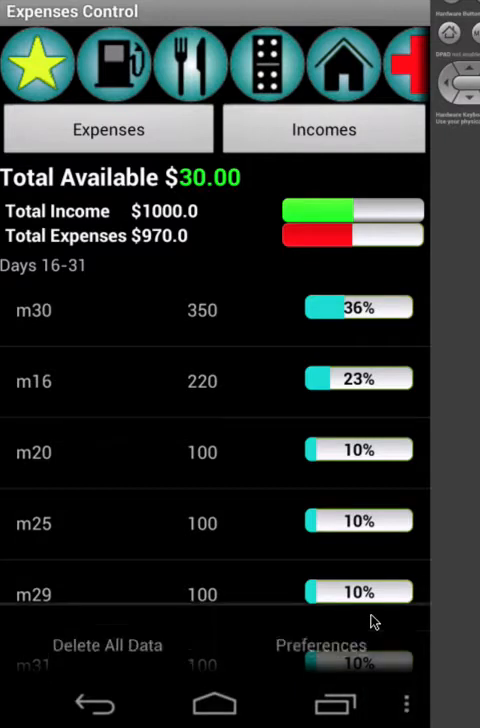
left_click(320, 636)
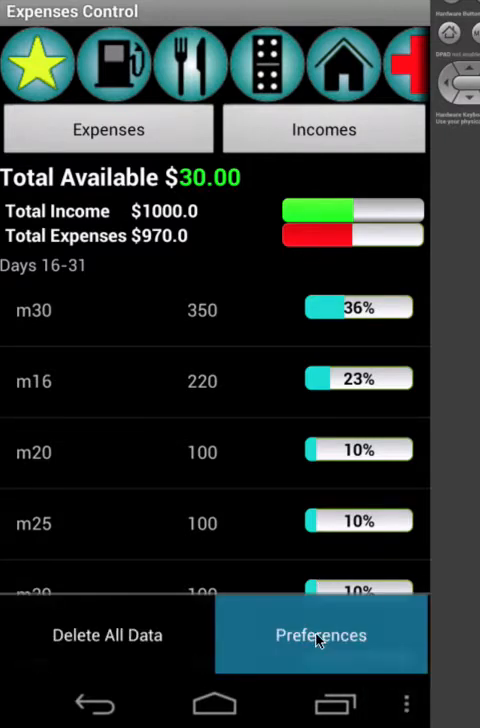
left_click(320, 634)
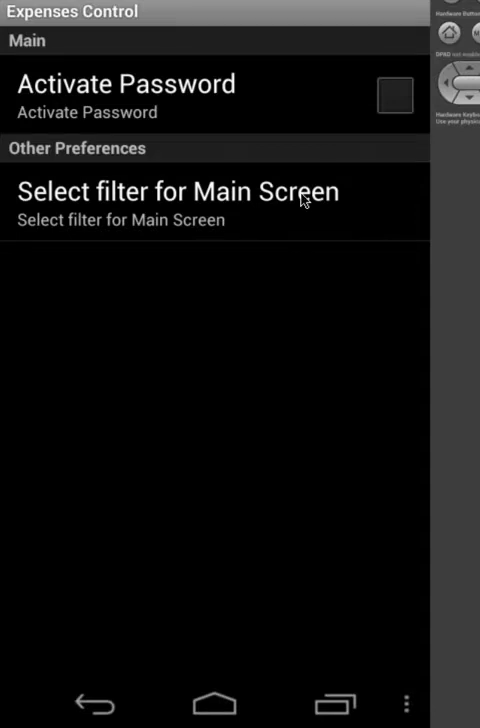
left_click(180, 192)
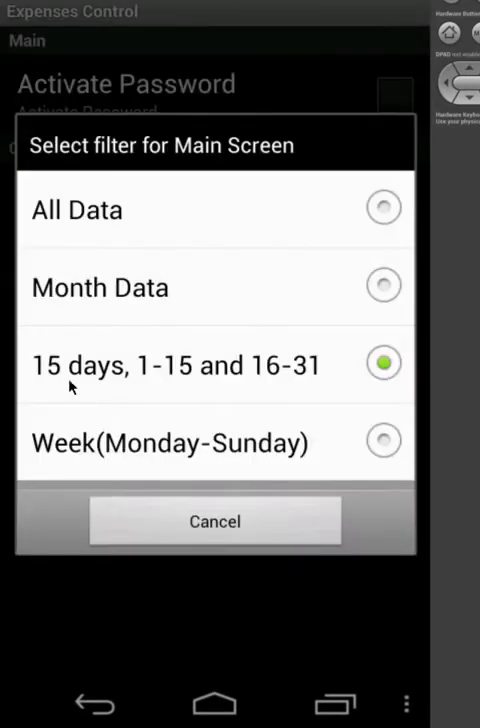
mouse_move(236, 308)
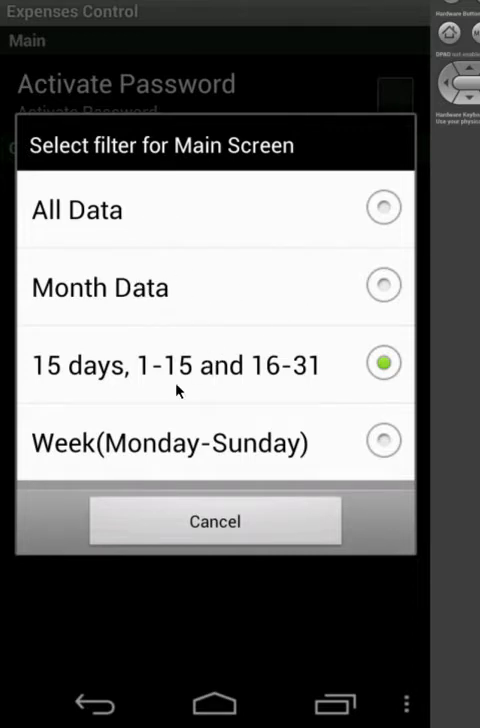
mouse_move(276, 402)
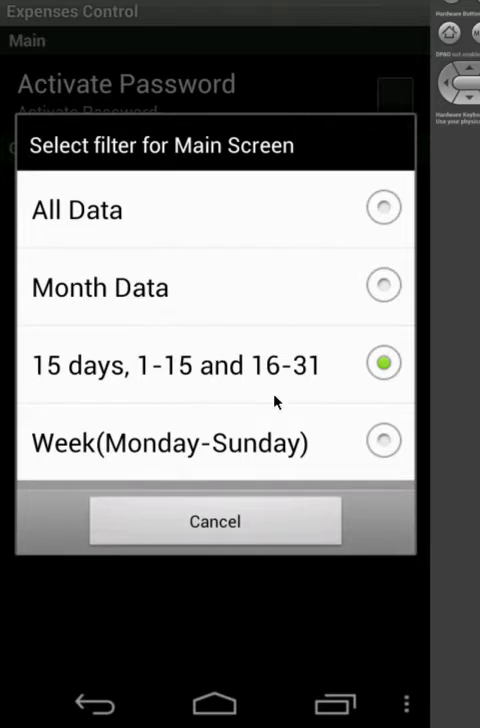
mouse_move(224, 396)
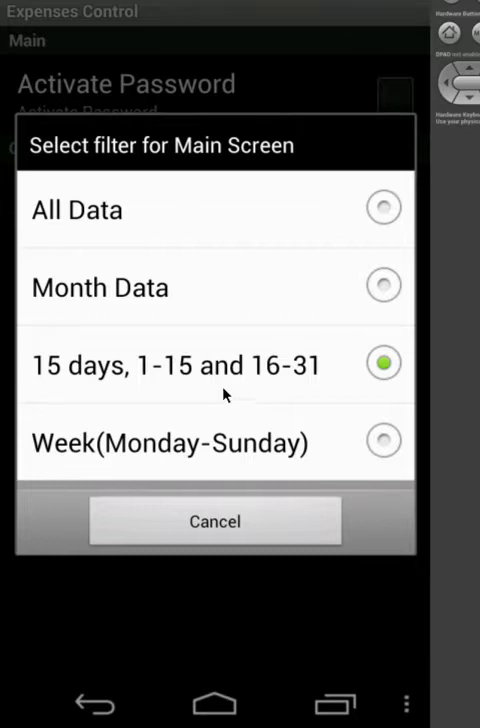
mouse_move(146, 388)
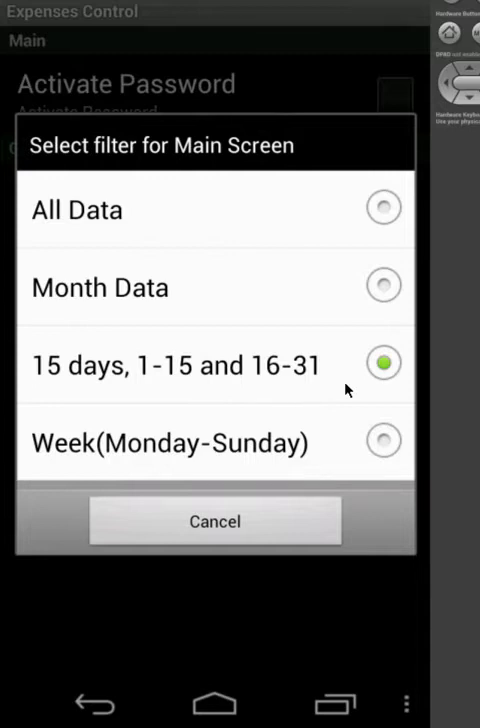
mouse_move(252, 482)
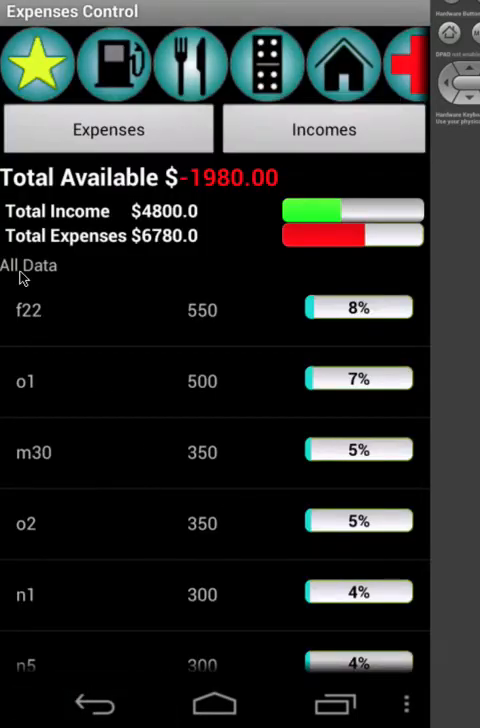
mouse_move(112, 516)
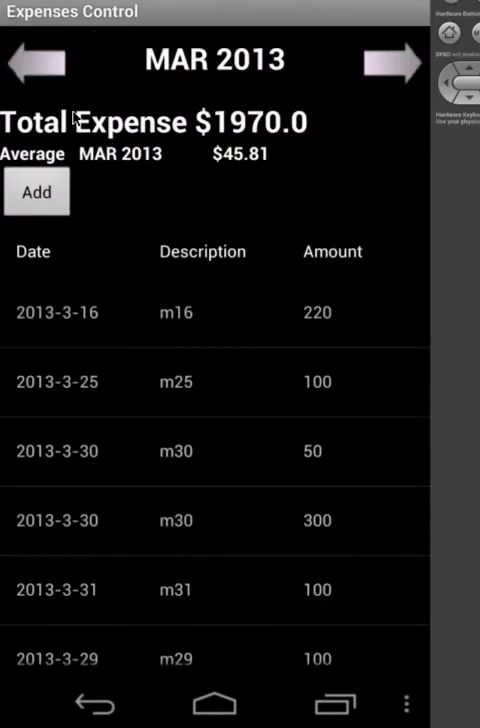
- Step the monthly expense list back from March 2013 to January 2013
left_click(36, 64)
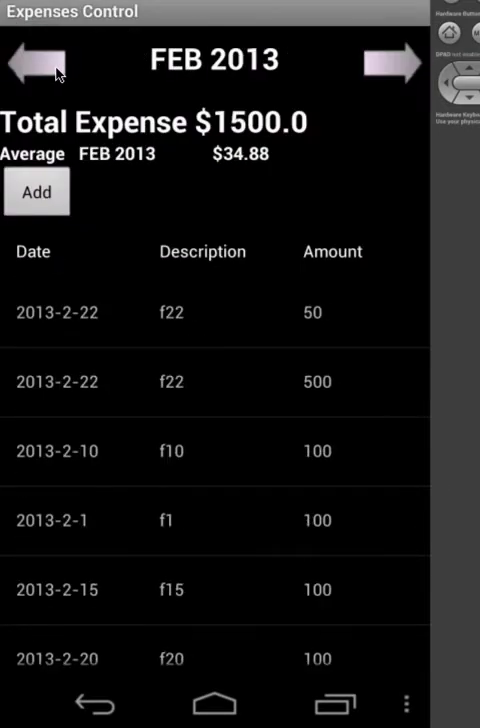
left_click(36, 62)
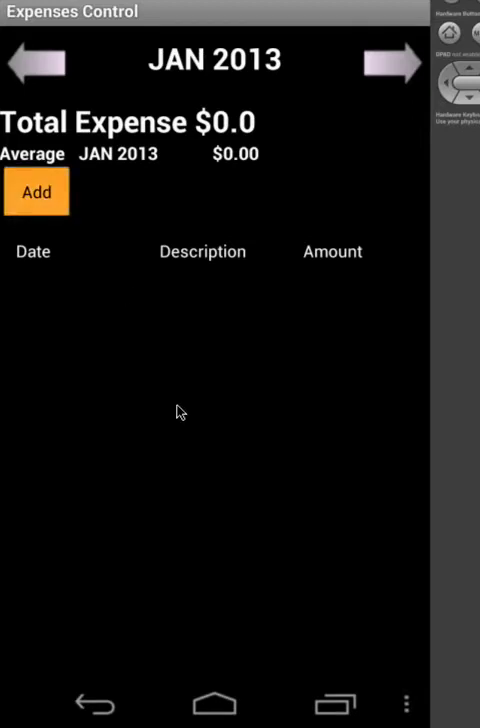
- Add a janExpense of 1000 dated 28 January 2013 and return to the main summary
left_click(36, 192)
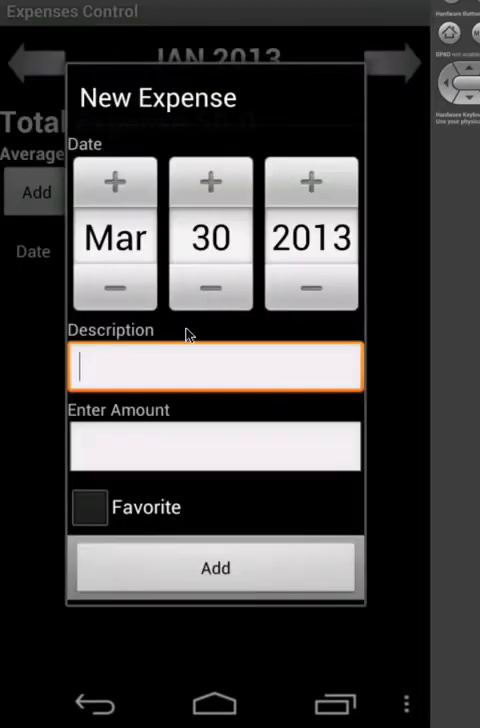
type("jan")
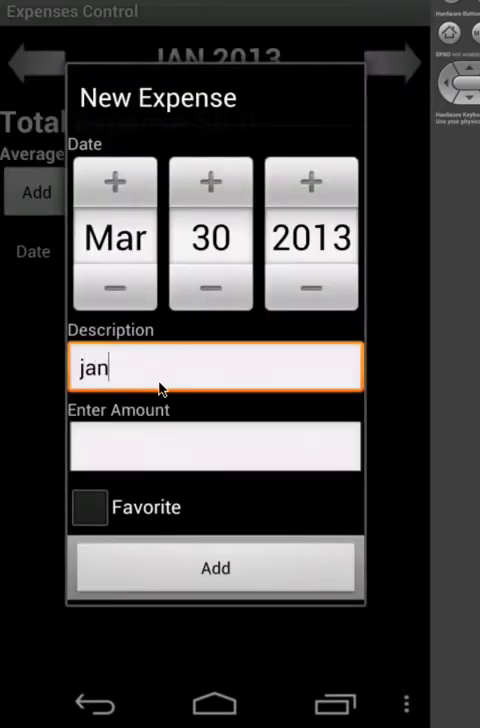
type("Expe")
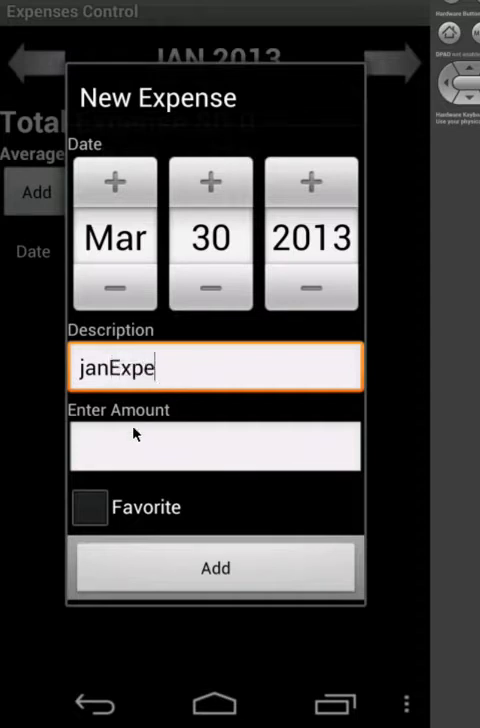
type("1000")
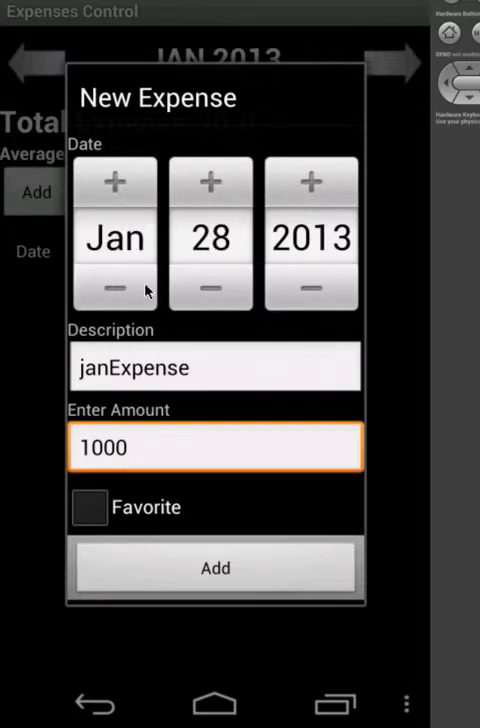
left_click(216, 568)
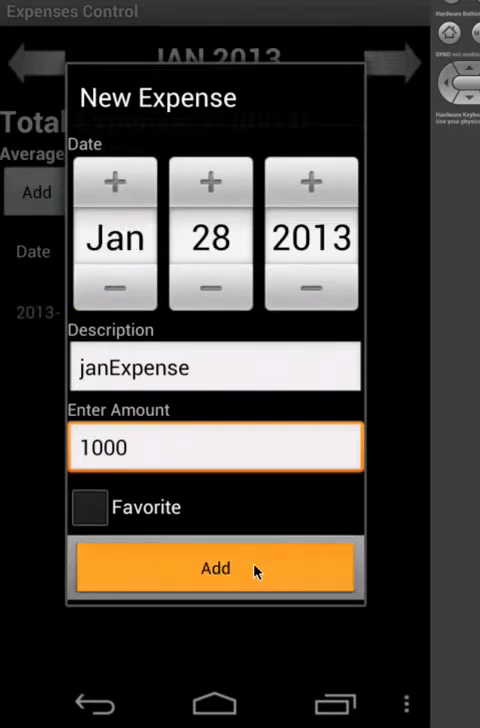
left_click(214, 568)
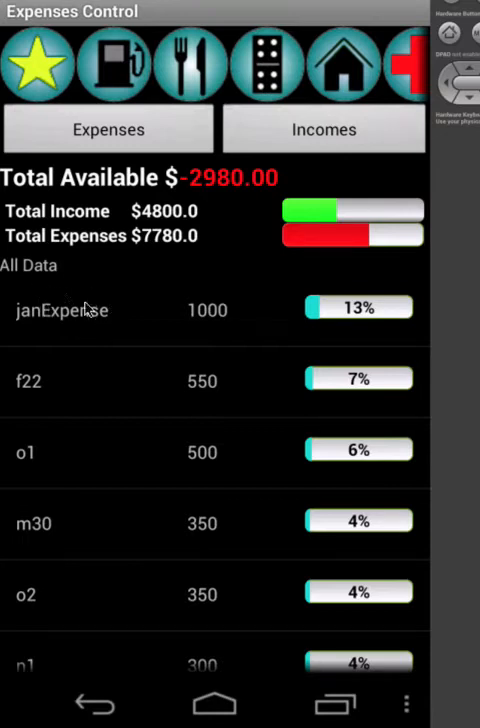
mouse_move(64, 292)
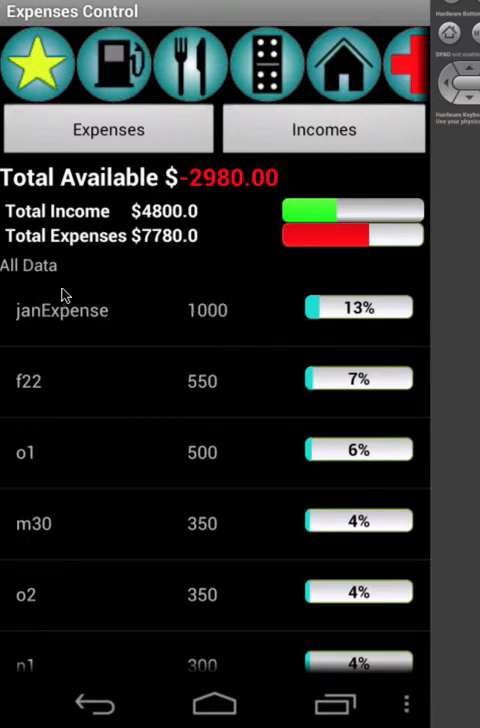
mouse_move(406, 700)
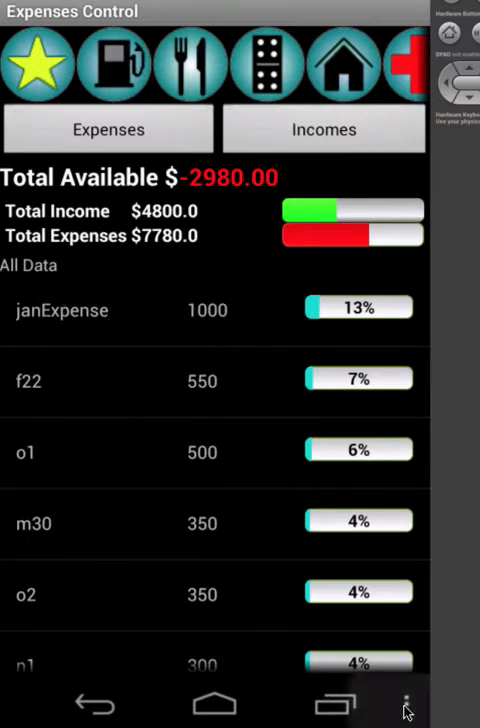
- Visit the main-screen filter in Preferences and return to the Month Data summary
left_click(406, 704)
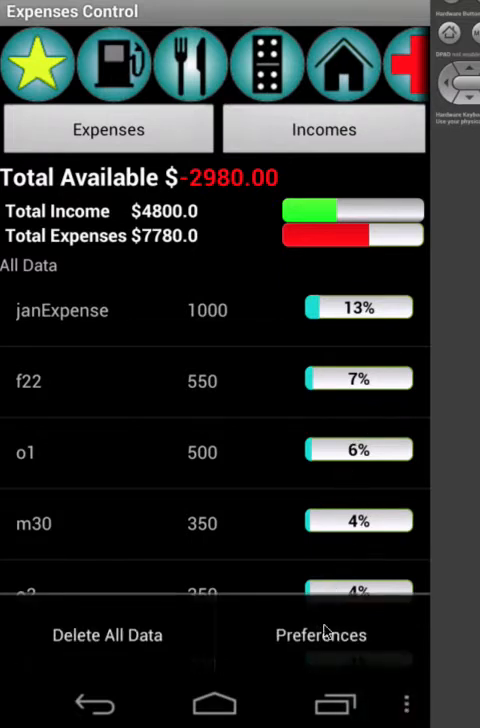
left_click(320, 634)
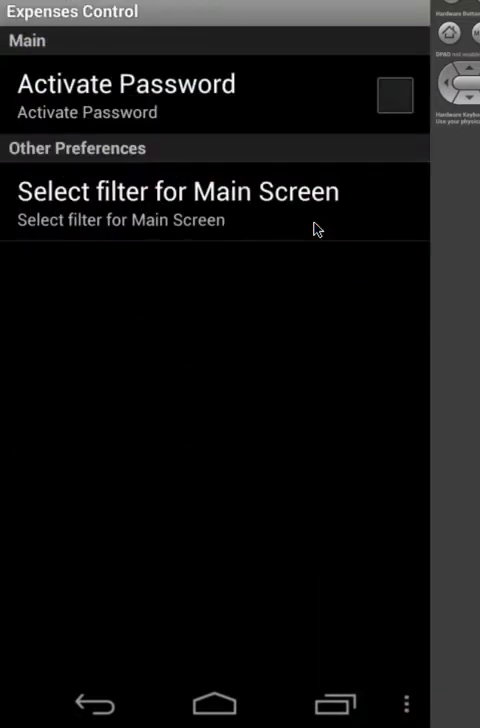
left_click(176, 200)
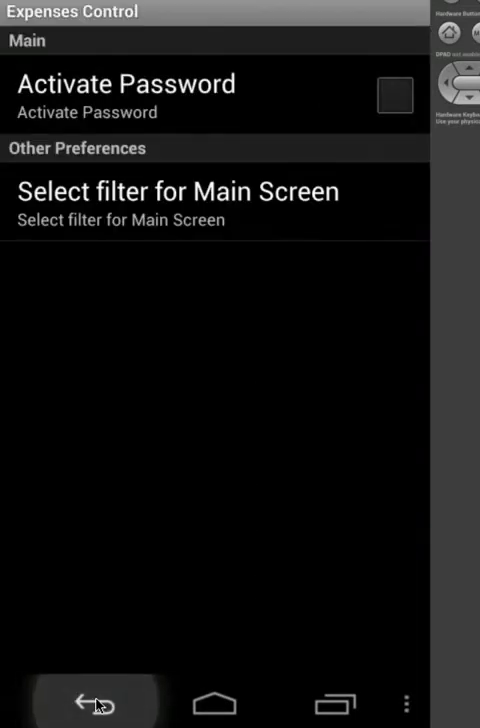
left_click(96, 702)
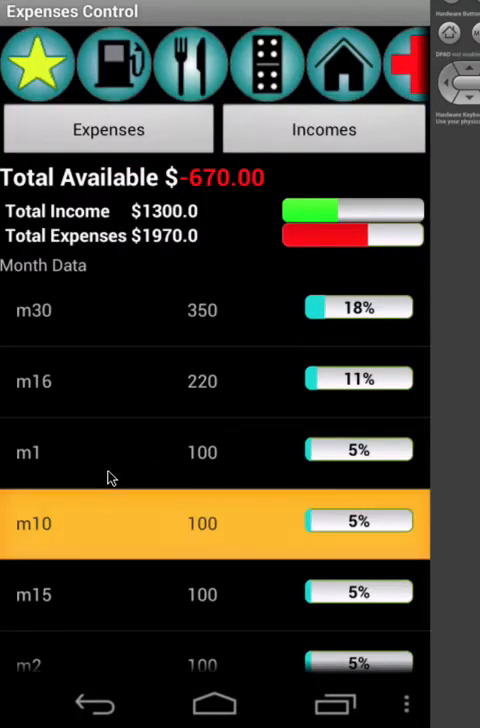
scroll("down", 3)
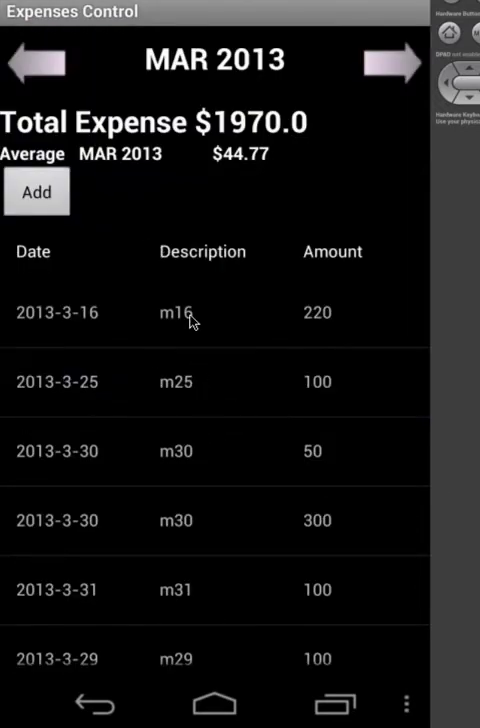
scroll("down", 3)
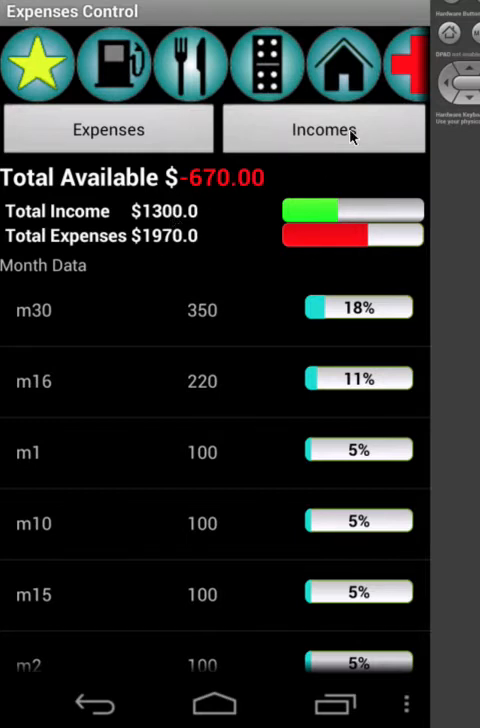
left_click(322, 128)
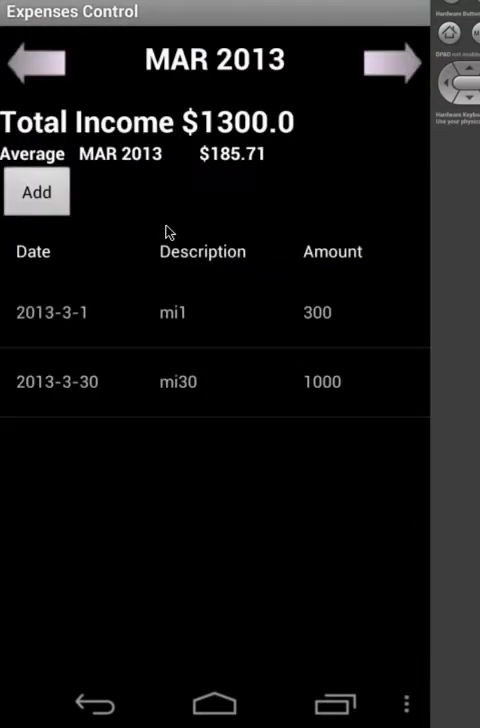
mouse_move(332, 392)
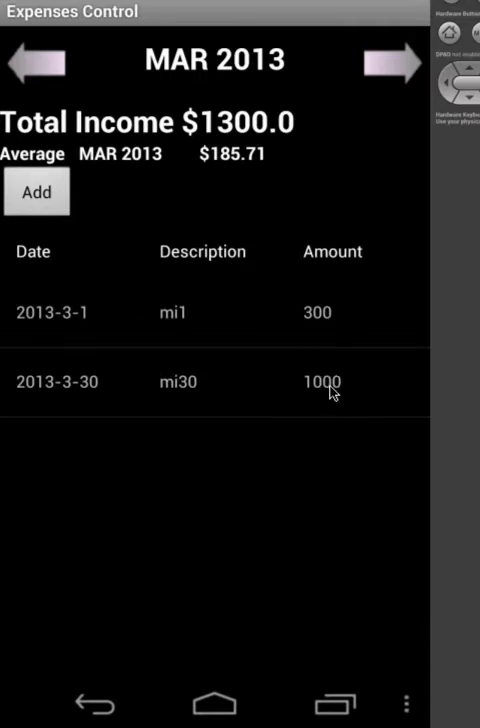
mouse_move(80, 160)
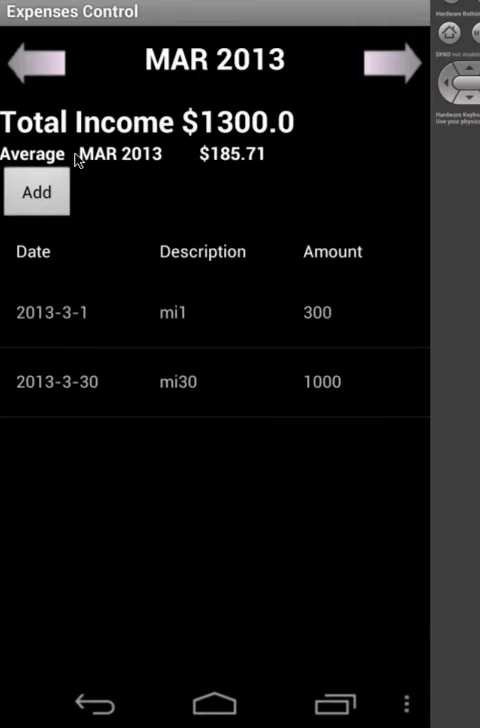
mouse_move(130, 64)
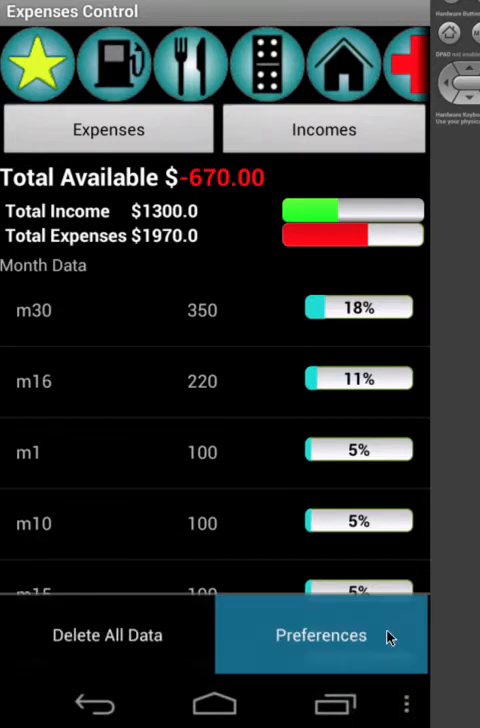
- In Preferences, set the main-screen filter to Days 16-31
left_click(320, 634)
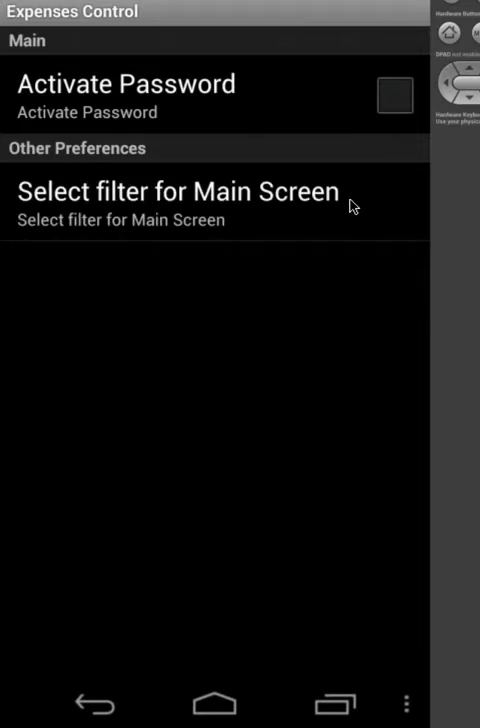
left_click(176, 192)
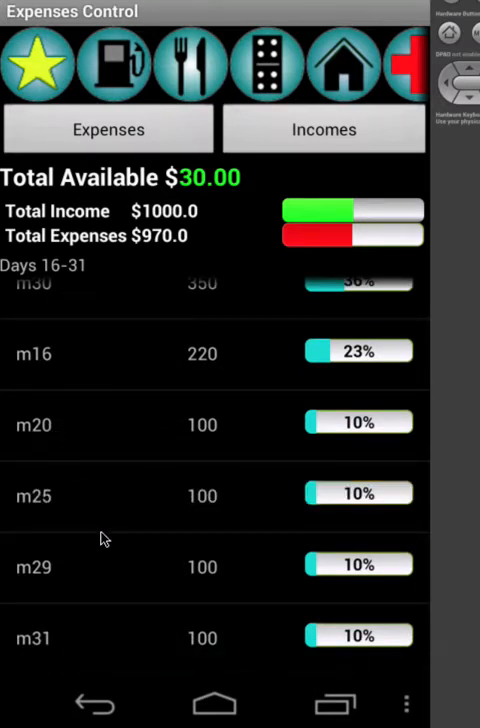
scroll("down", 3)
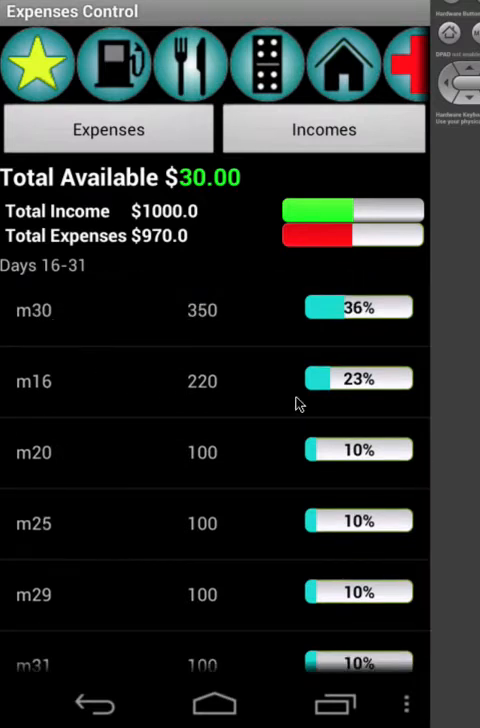
mouse_move(178, 600)
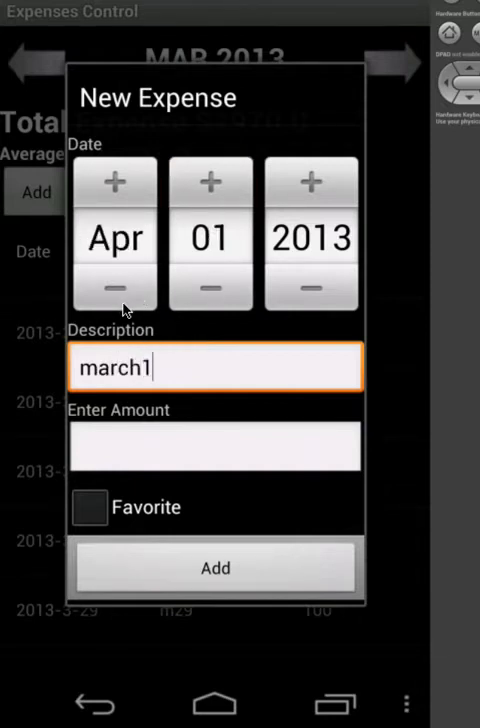
- Enter amount 1000 for the march1 expense dated 1 March 2013 and save it
type("1")
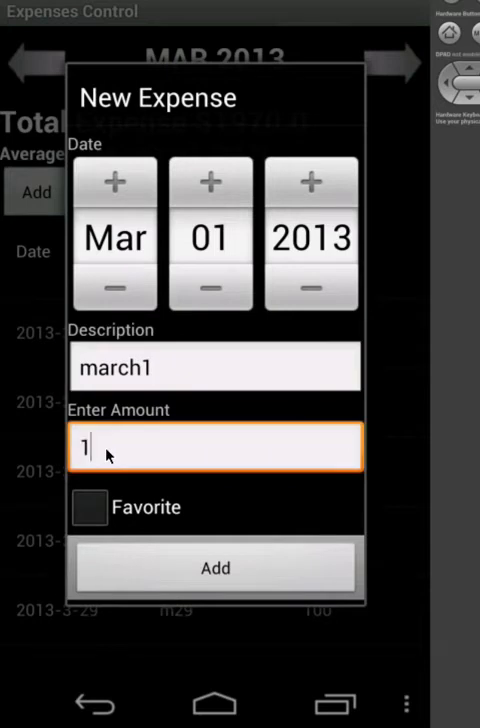
type("000")
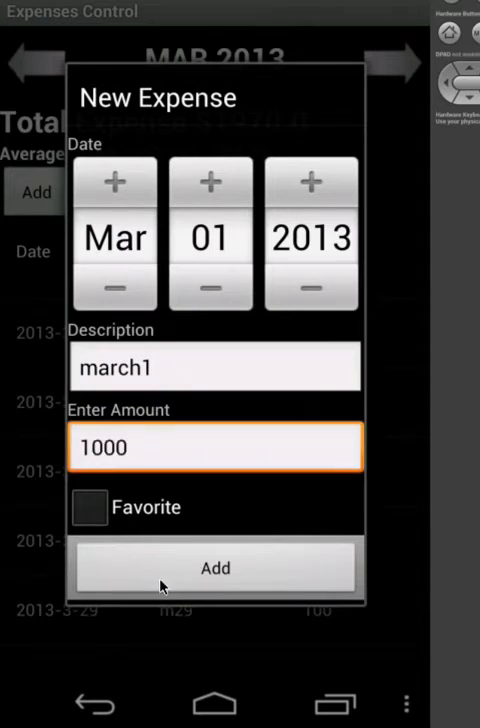
left_click(216, 568)
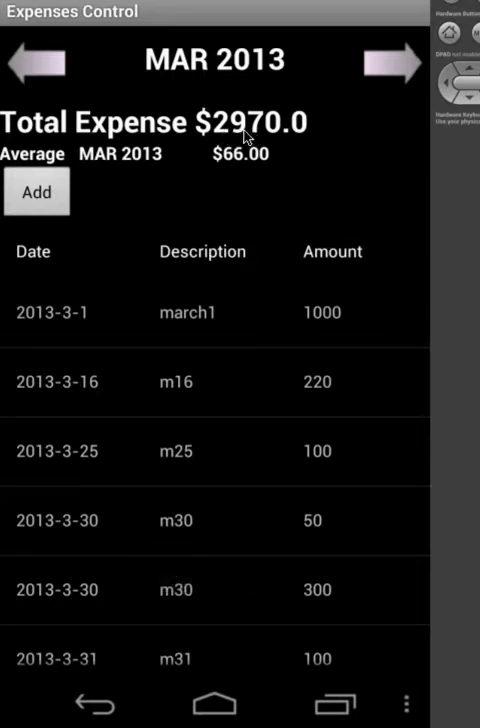
mouse_move(144, 408)
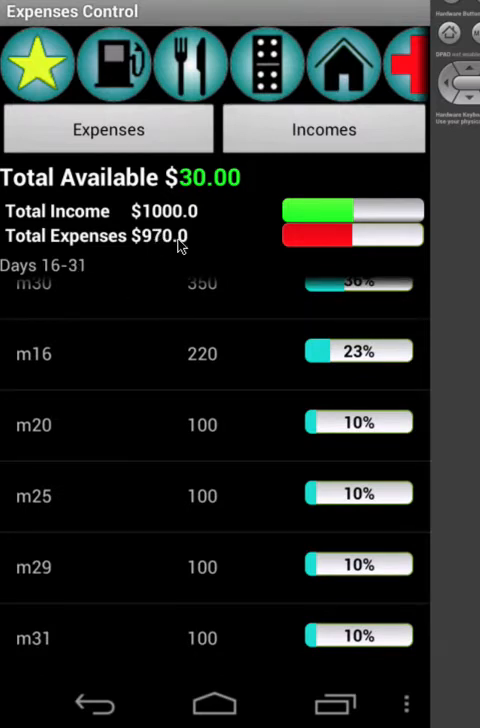
mouse_move(168, 422)
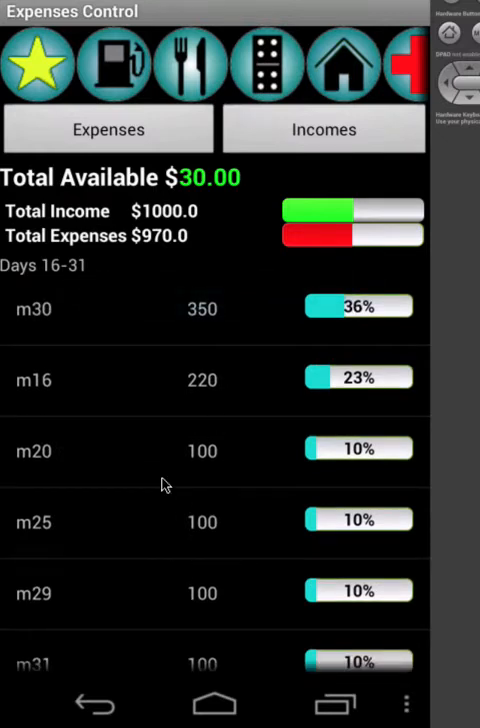
mouse_move(256, 668)
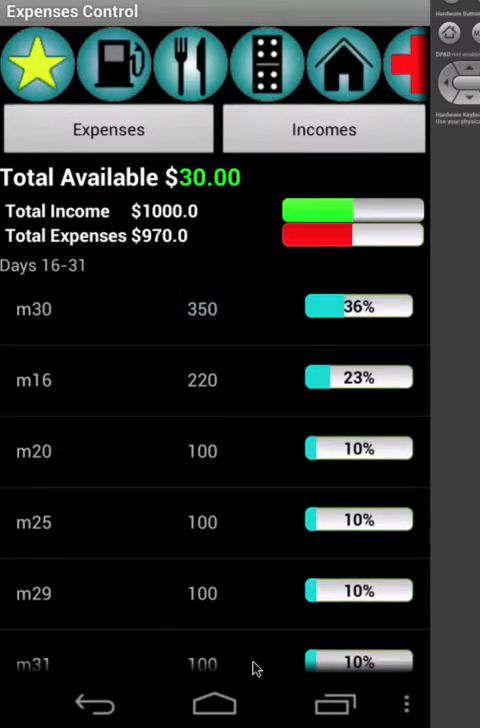
- In Preferences, set the main-screen filter to Week (25-31)
left_click(406, 704)
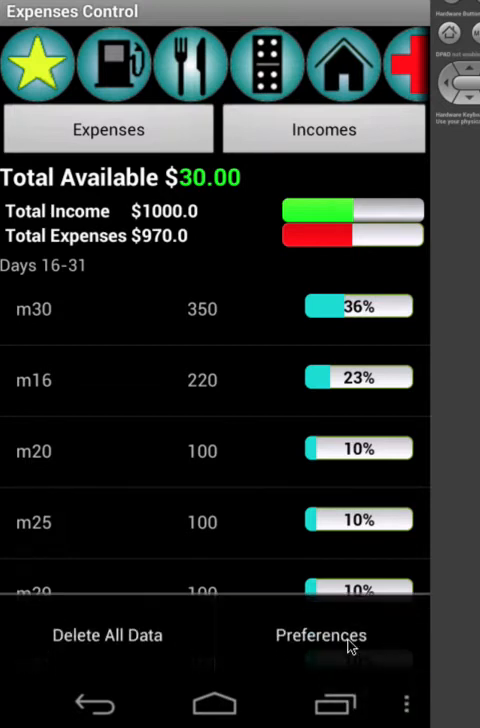
left_click(320, 636)
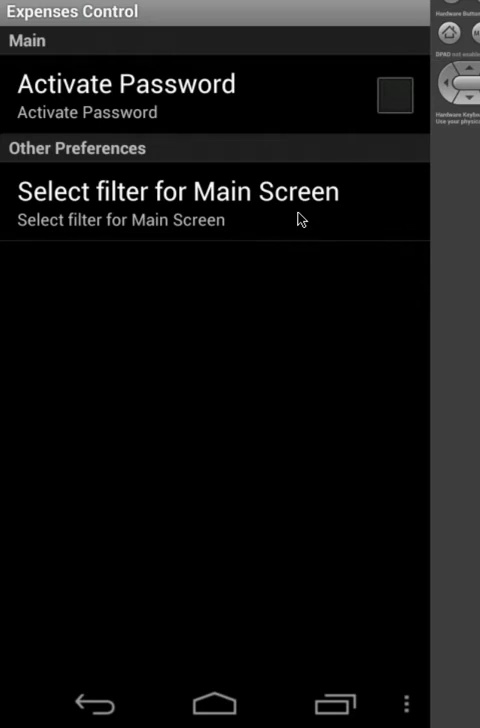
left_click(178, 192)
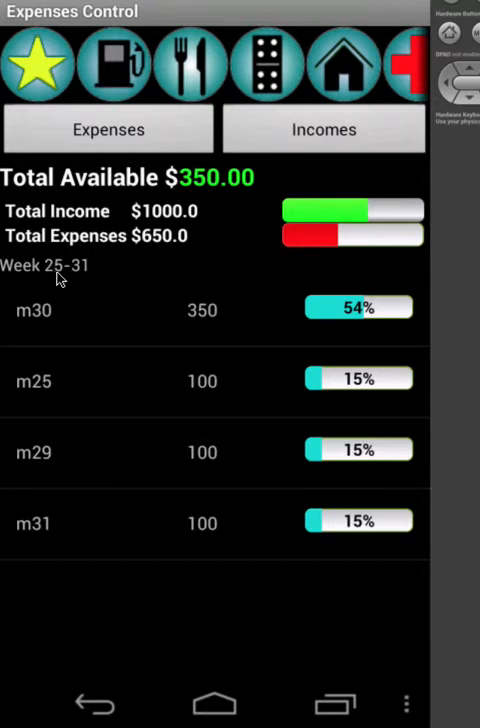
mouse_move(88, 280)
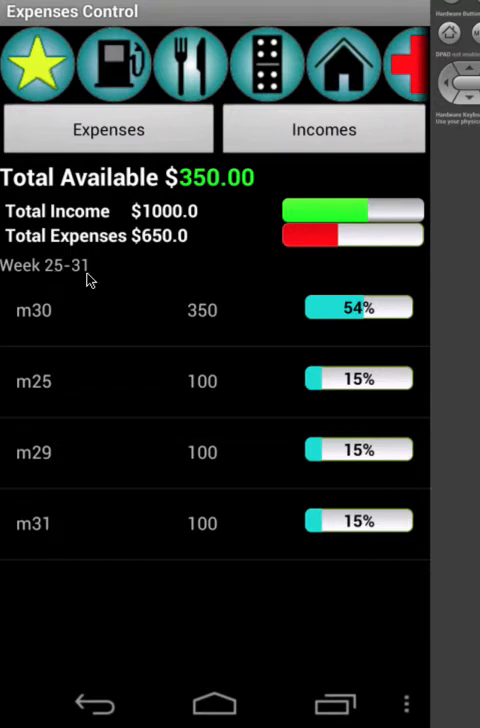
mouse_move(68, 430)
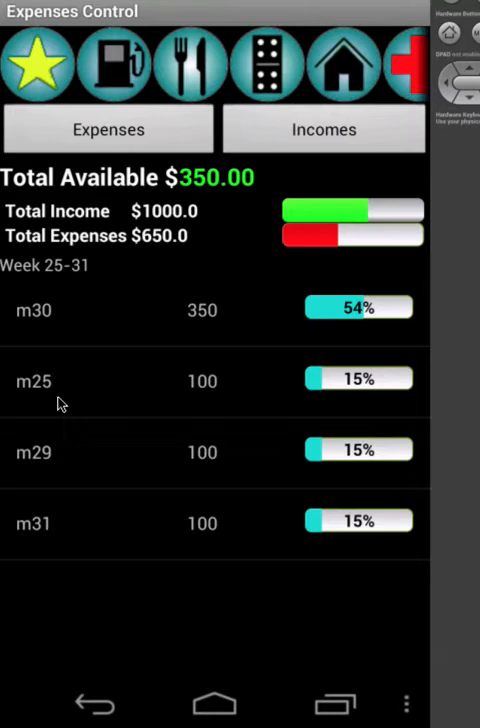
mouse_move(80, 164)
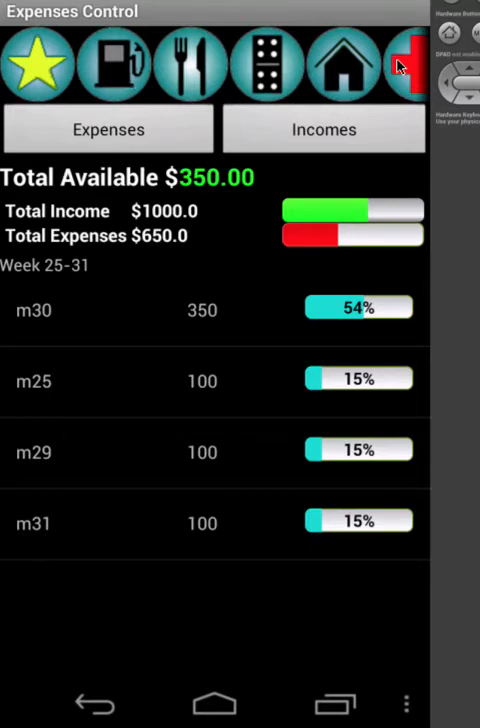
- Enter amount 500 for the Doctor expense under Hospital and add it
left_click(404, 64)
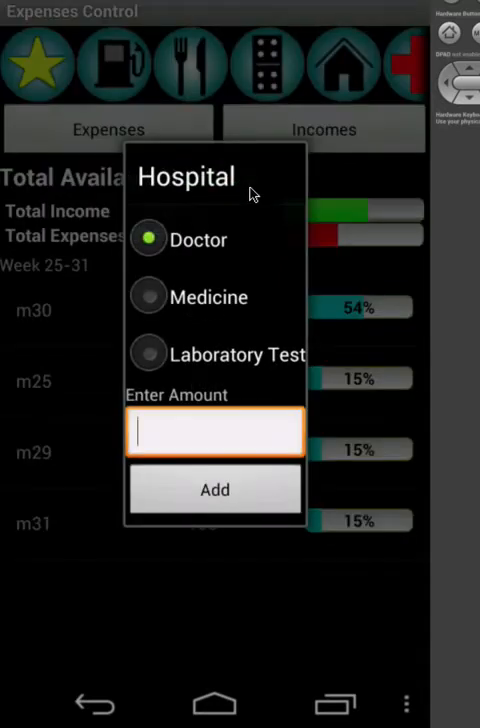
type("5")
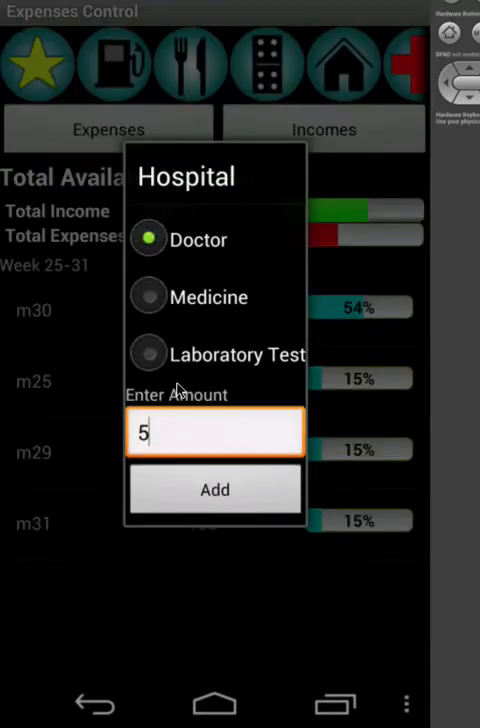
type("00")
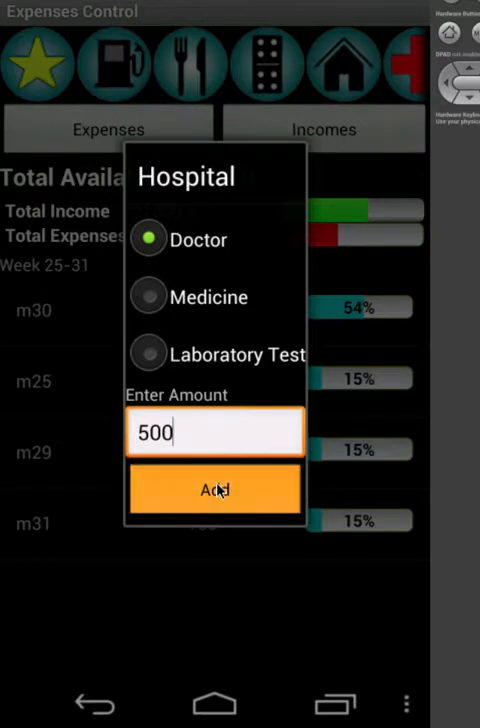
left_click(214, 490)
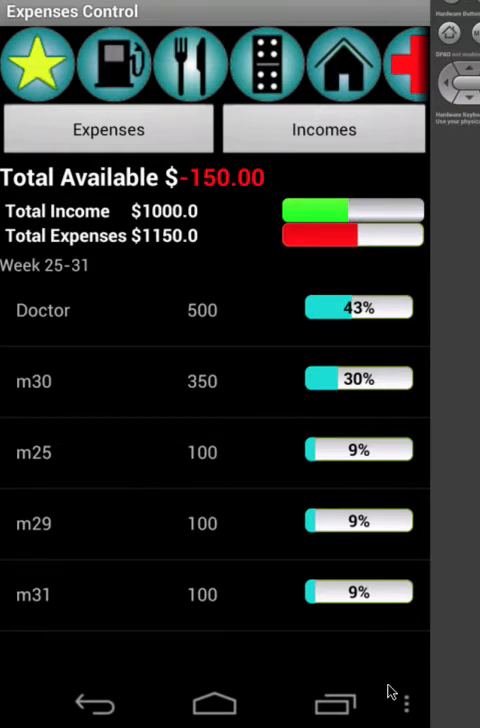
- Leave Preferences and agree to create a password for the app
left_click(406, 704)
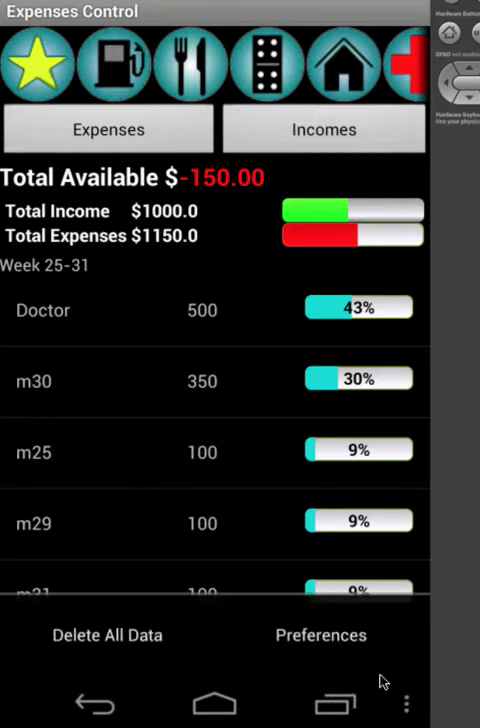
left_click(320, 634)
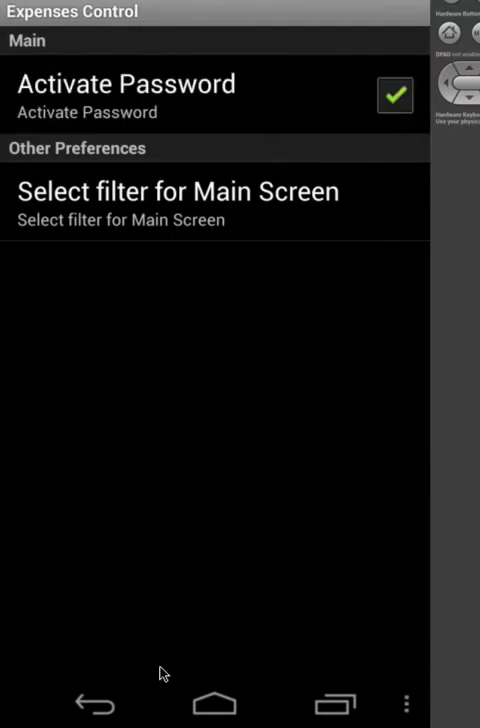
left_click(92, 704)
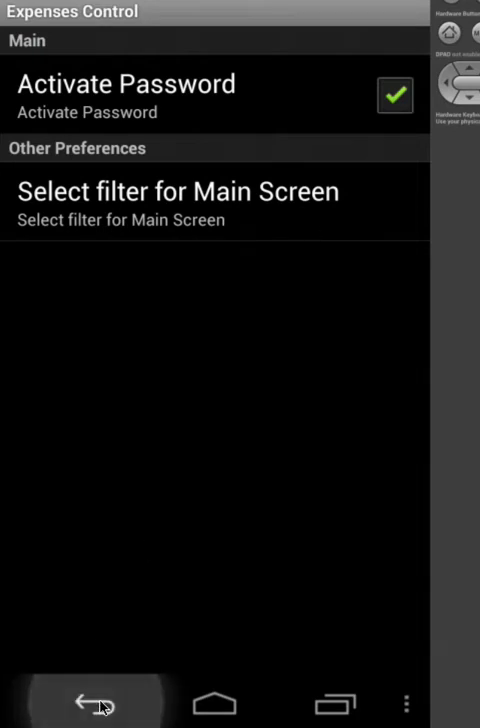
left_click(96, 704)
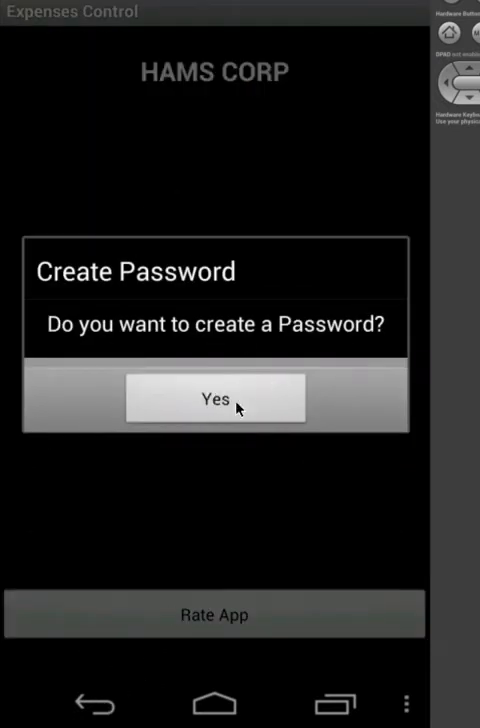
left_click(214, 398)
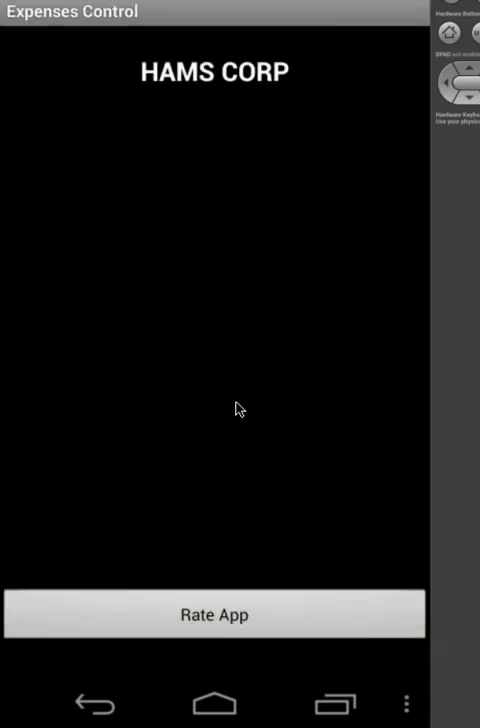
type("a")
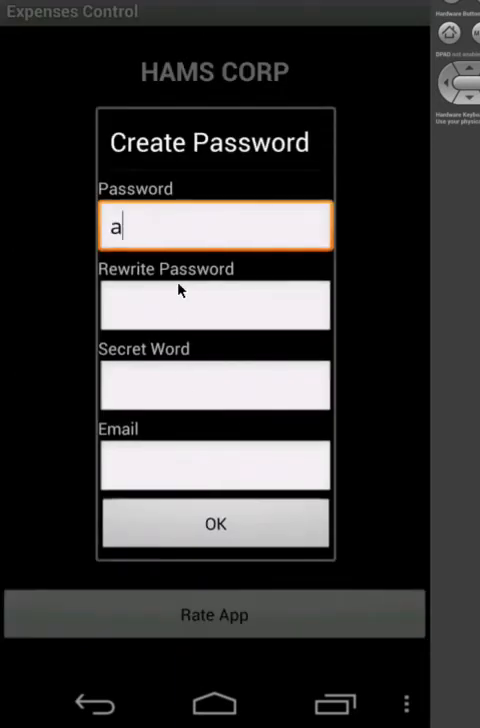
left_click(214, 384)
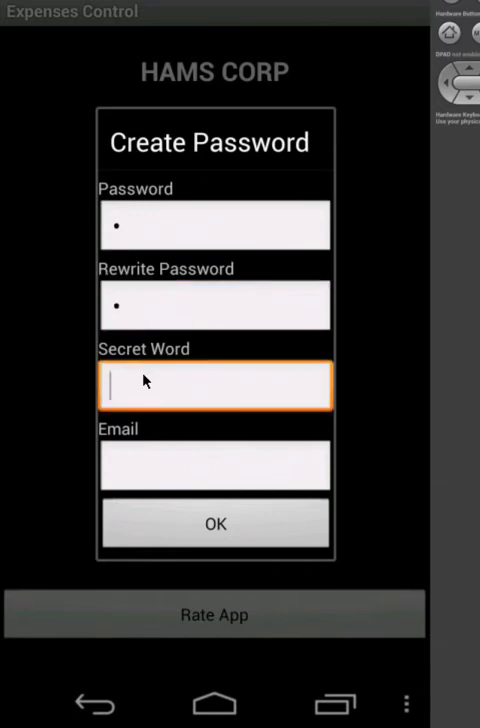
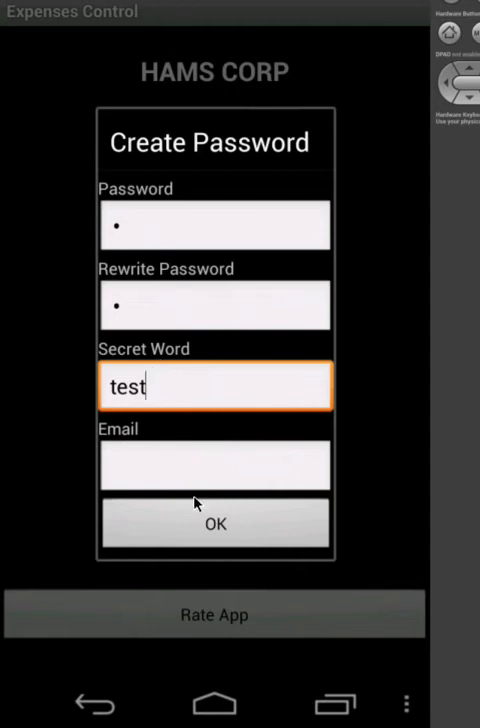
left_click(214, 524)
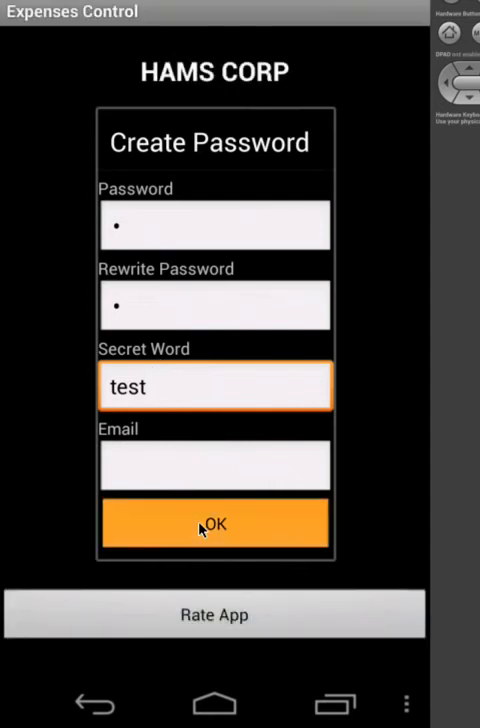
left_click(214, 524)
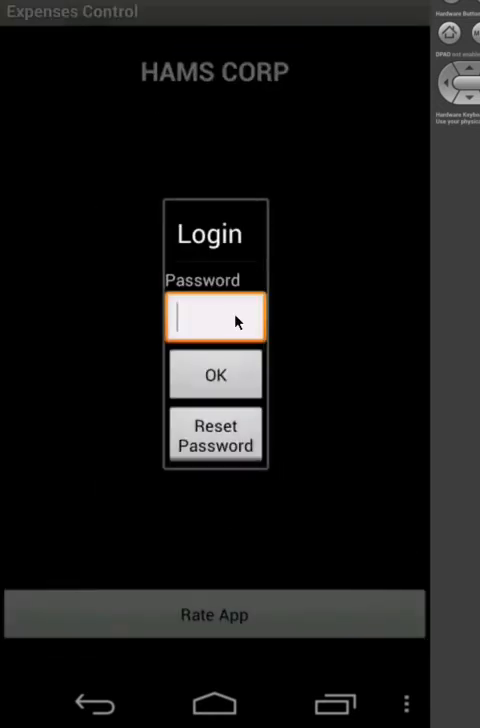
type("a")
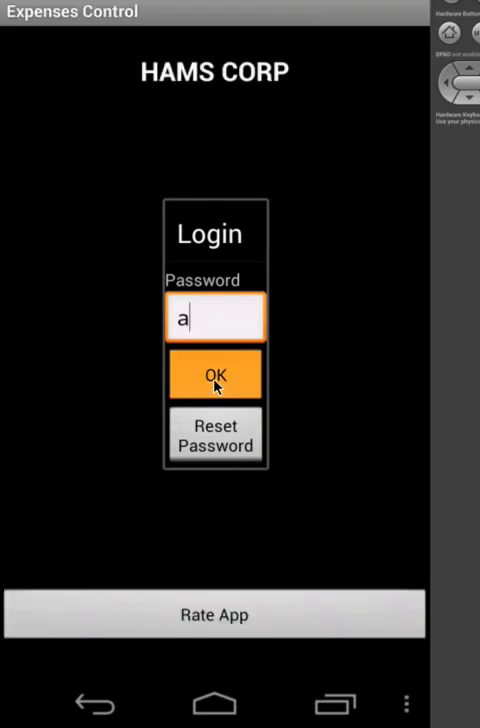
left_click(214, 374)
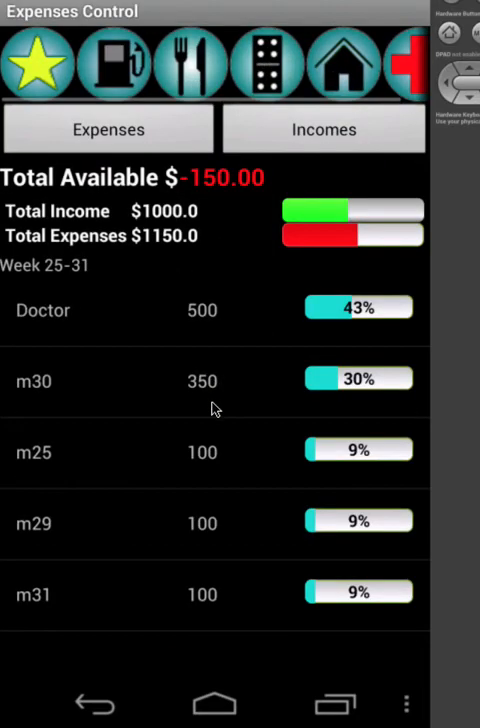
mouse_move(368, 660)
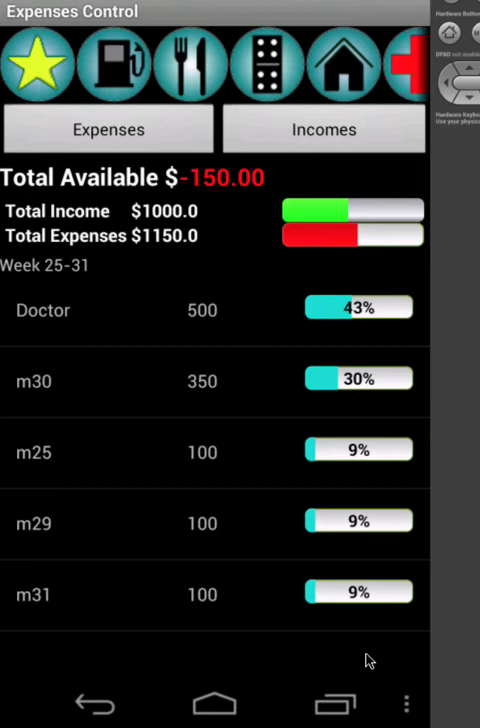
- Uncheck Activate Password in Preferences and return to the overview
left_click(406, 700)
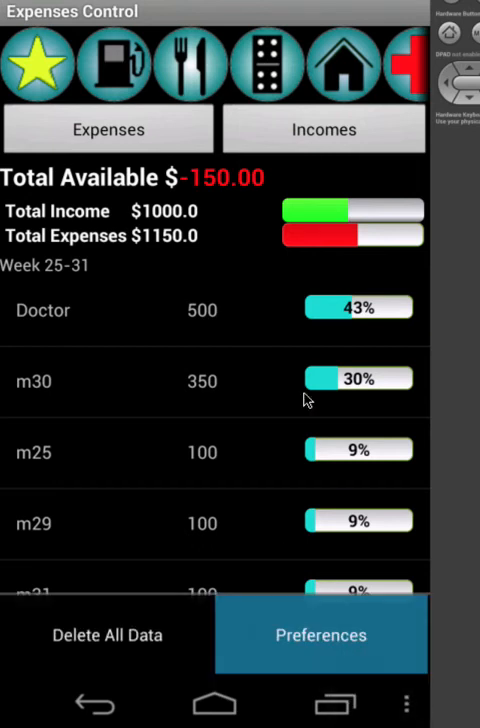
left_click(320, 634)
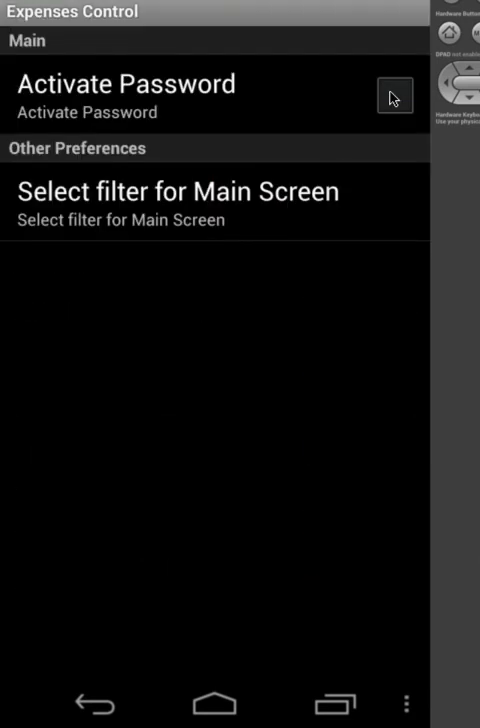
left_click(94, 700)
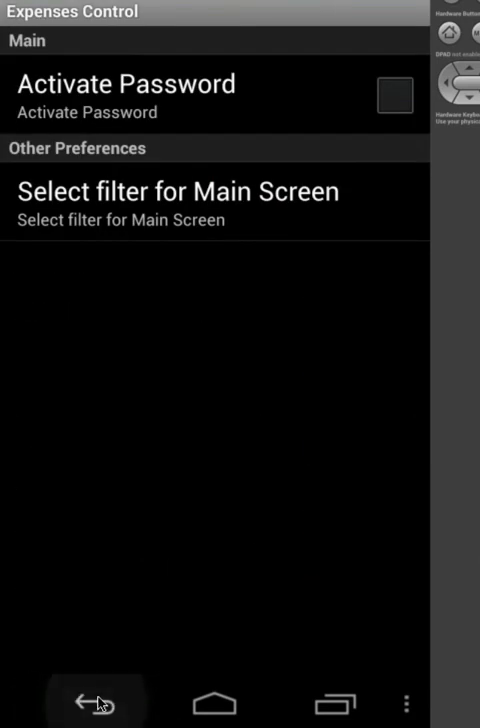
left_click(92, 702)
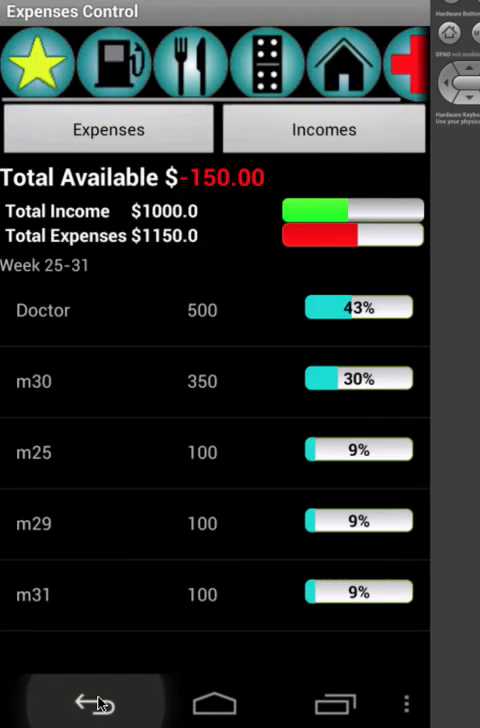
- Relaunch Expenses Control from the app drawer, opening straight to the summary
left_click(96, 702)
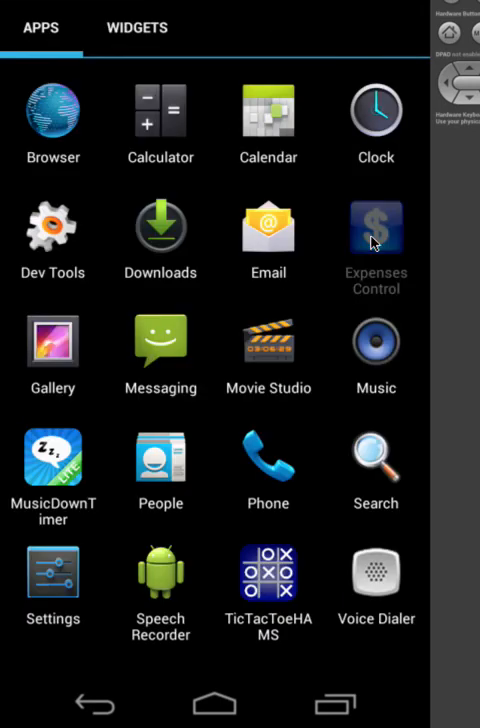
left_click(376, 228)
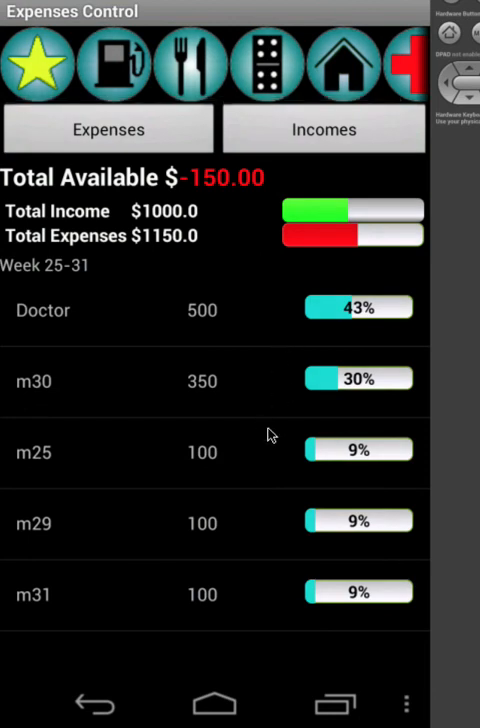
mouse_move(230, 528)
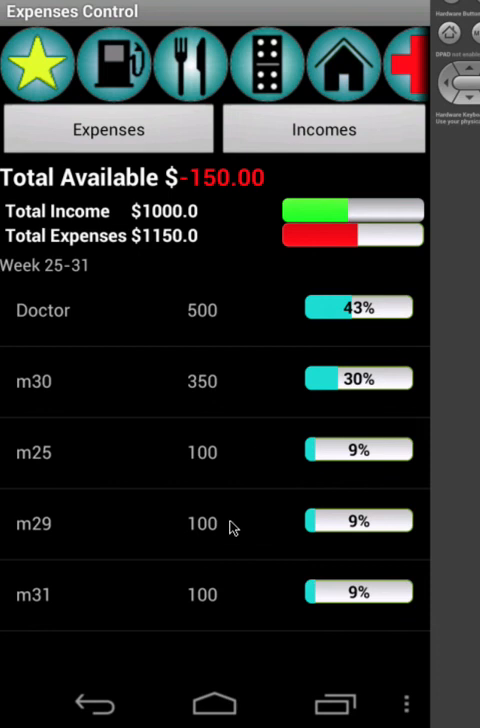